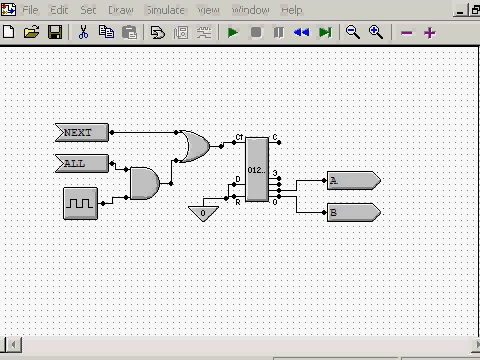
Step: Review the oscillator's settings and keep the existing values
{"action": "double_click", "coordinate": [80, 204]}
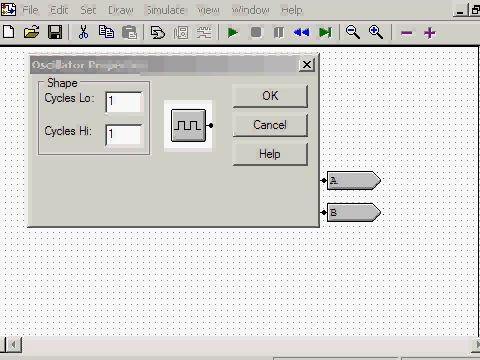
{"action": "mouse_move", "coordinate": [152, 148]}
{"action": "type", "text": "8"}
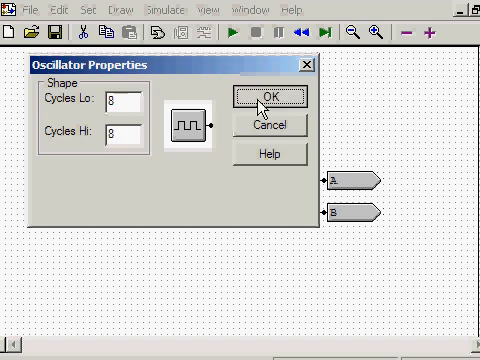
{"action": "left_click", "coordinate": [264, 96]}
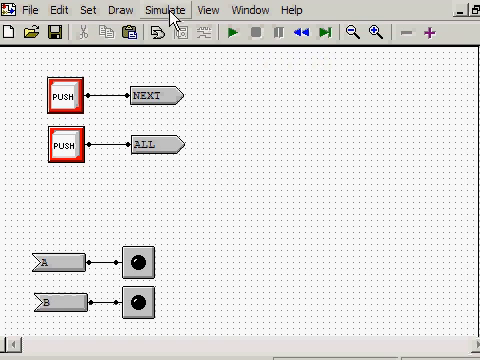
Step: Set the simulation rate to a fixed 50 Hz in Simulation Setup
{"action": "left_click", "coordinate": [164, 12]}
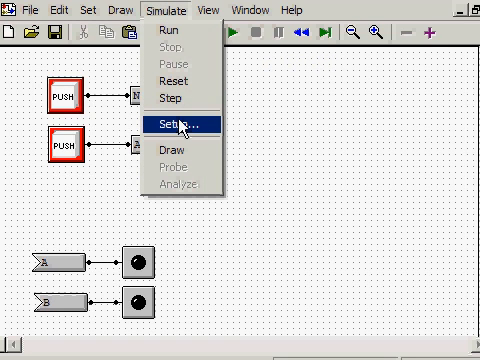
{"action": "left_click", "coordinate": [180, 124]}
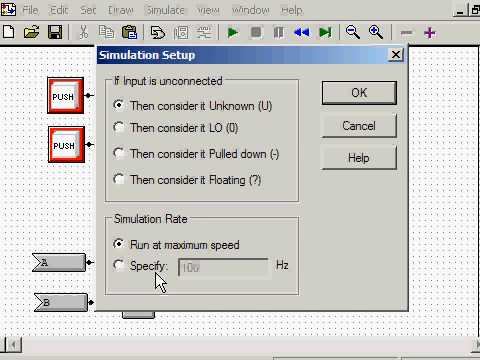
{"action": "mouse_move", "coordinate": [160, 284]}
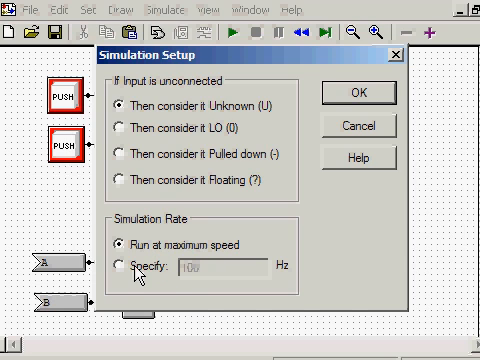
{"action": "left_click", "coordinate": [116, 264]}
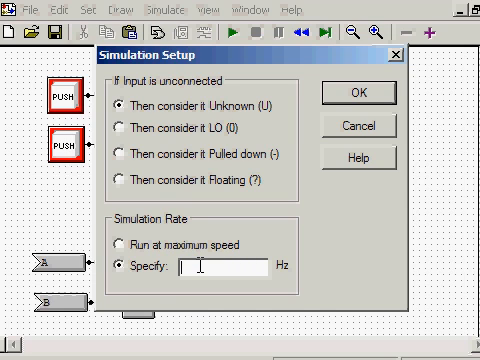
{"action": "type", "text": "50"}
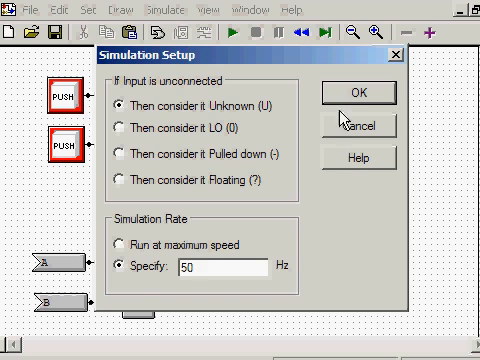
{"action": "left_click", "coordinate": [348, 92]}
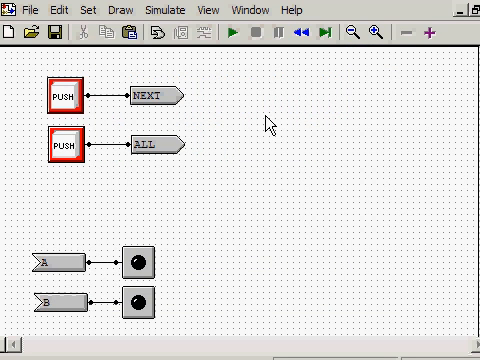
Step: Run the simulation and press the ALL push button twice, lighting lamp B
{"action": "left_click", "coordinate": [232, 36]}
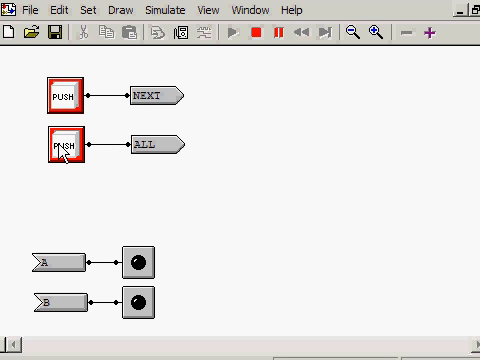
{"action": "left_click", "coordinate": [60, 148]}
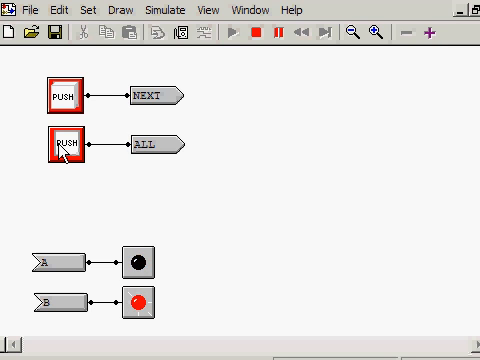
{"action": "left_click", "coordinate": [66, 148]}
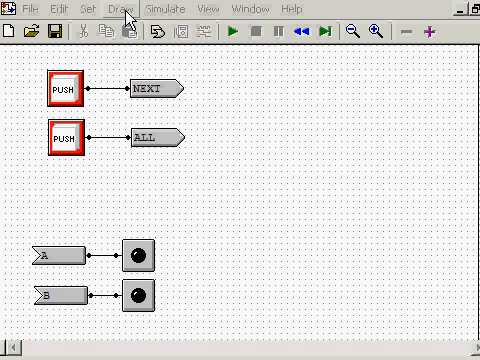
Step: Place a flip-flop and configure it as a Master Slave Data Latch
{"action": "left_click", "coordinate": [112, 8]}
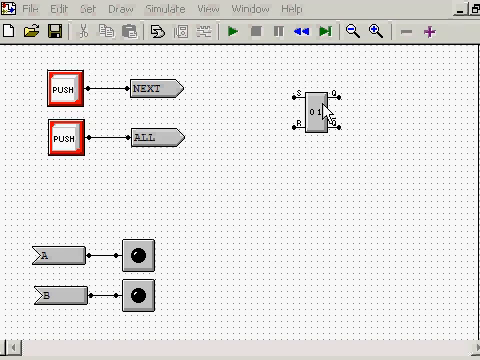
{"action": "double_click", "coordinate": [320, 108]}
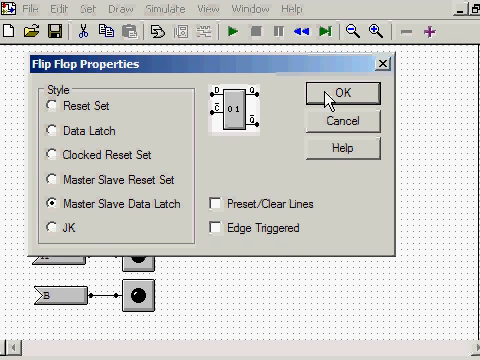
{"action": "left_click", "coordinate": [344, 92]}
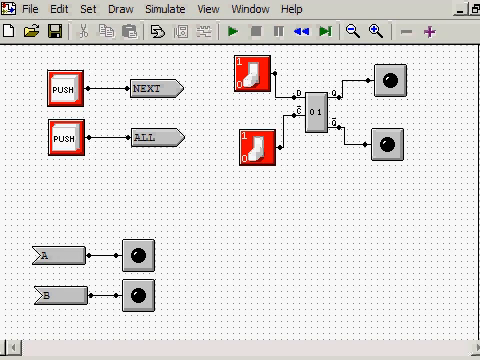
Step: Run the simulation and flip the flip-flop's lower input switch to watch its lamps
{"action": "left_click", "coordinate": [232, 32]}
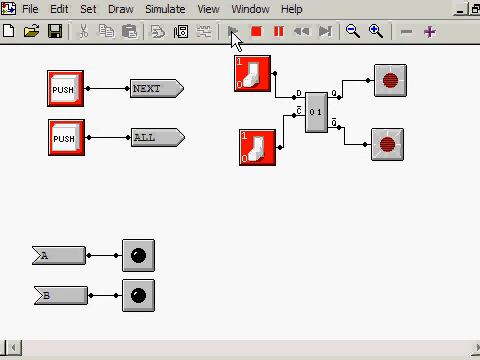
{"action": "mouse_move", "coordinate": [384, 168]}
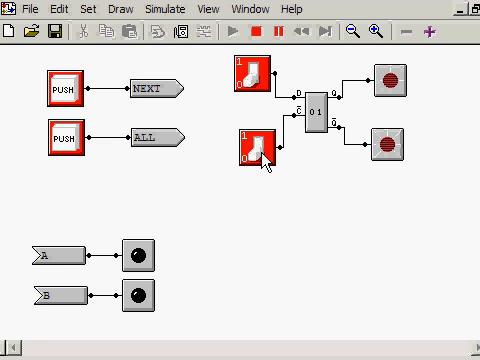
{"action": "left_click", "coordinate": [258, 150]}
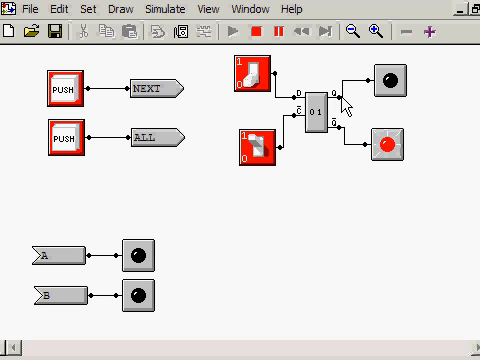
{"action": "mouse_move", "coordinate": [344, 104]}
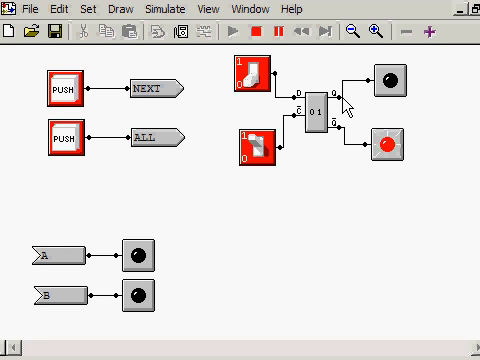
{"action": "mouse_move", "coordinate": [344, 140]}
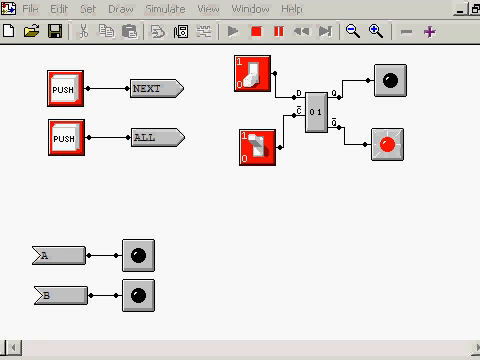
{"action": "left_click", "coordinate": [244, 80]}
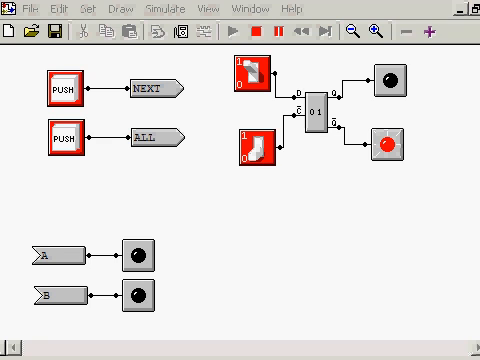
{"action": "mouse_move", "coordinate": [258, 112]}
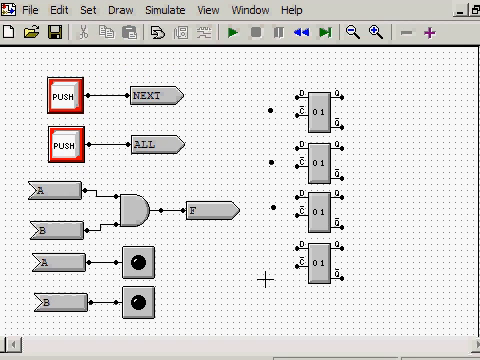
Step: Bring up the Draw parts list to add signal components
{"action": "left_click", "coordinate": [128, 10]}
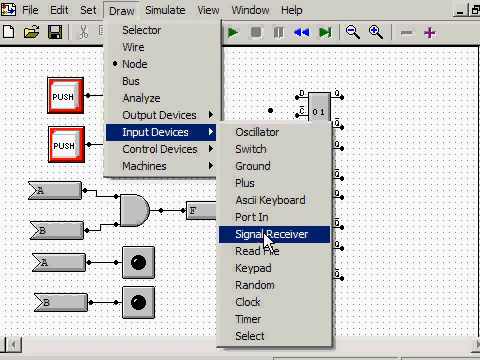
Step: Place a signal receiver on the page
{"action": "left_click", "coordinate": [270, 232]}
{"action": "type", "text": "F"}
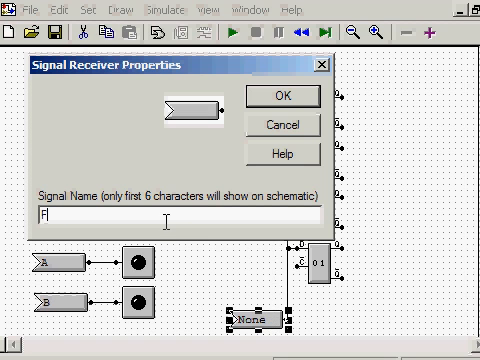
Step: Confirm the signal receiver's name
{"action": "left_click", "coordinate": [290, 96]}
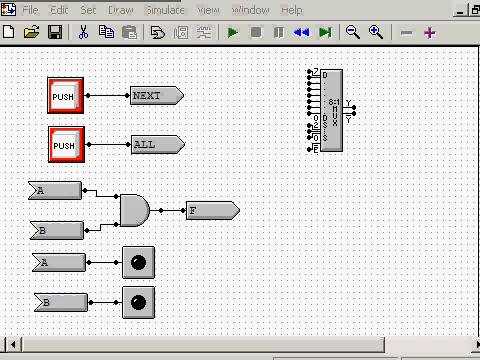
Step: Reconfigure the multiplexer as a 2 to 4 DeMux
{"action": "left_click", "coordinate": [330, 114]}
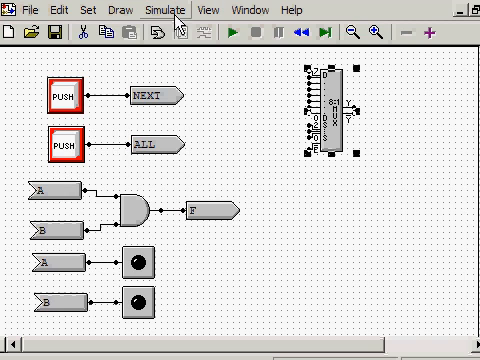
{"action": "mouse_move", "coordinate": [330, 136]}
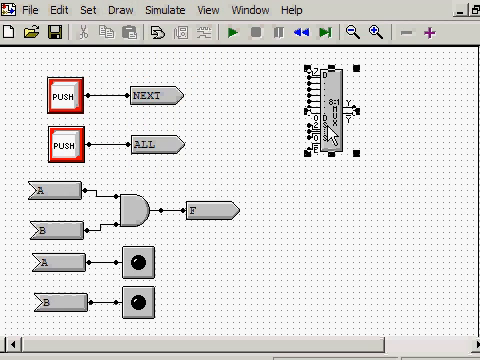
{"action": "double_click", "coordinate": [324, 110]}
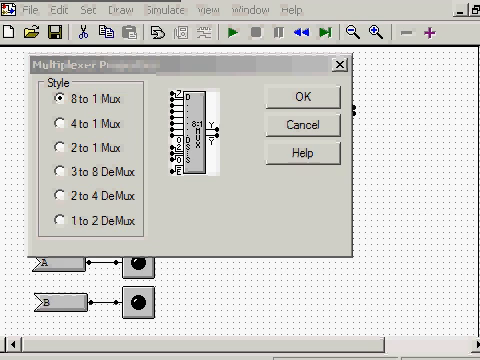
{"action": "mouse_move", "coordinate": [64, 200]}
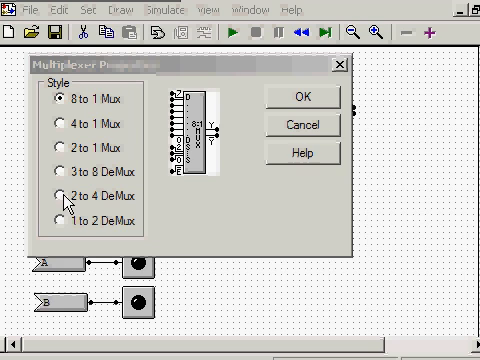
{"action": "left_click", "coordinate": [296, 96]}
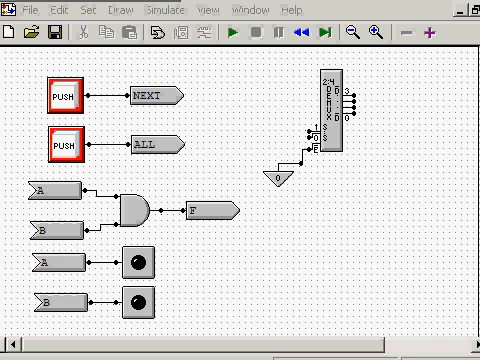
Step: Choose a Ground part from the Draw list for the demultiplexer's enable pin
{"action": "left_click", "coordinate": [142, 8]}
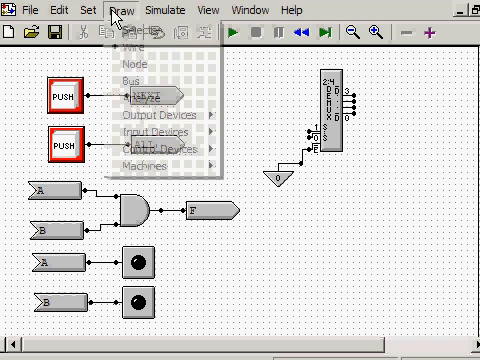
{"action": "left_click", "coordinate": [116, 10]}
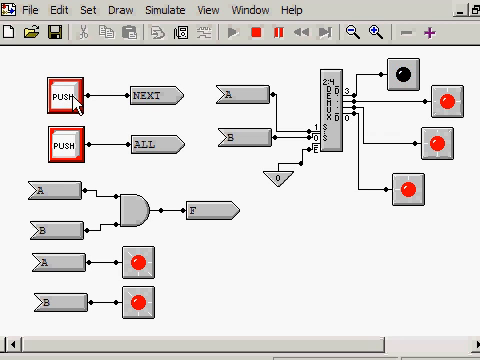
Step: Advance the counter twice with NEXT so a different demultiplexer output LED goes dark
{"action": "left_click", "coordinate": [68, 96]}
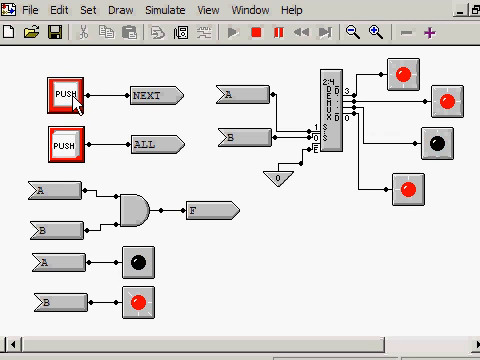
{"action": "left_click", "coordinate": [68, 96]}
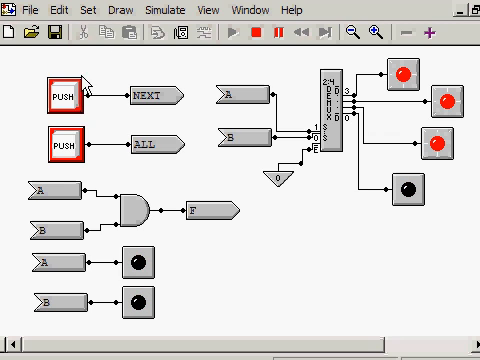
{"action": "mouse_move", "coordinate": [82, 82]}
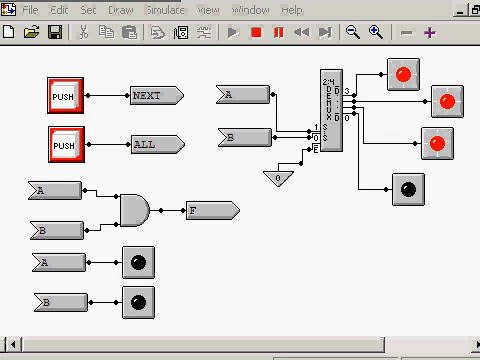